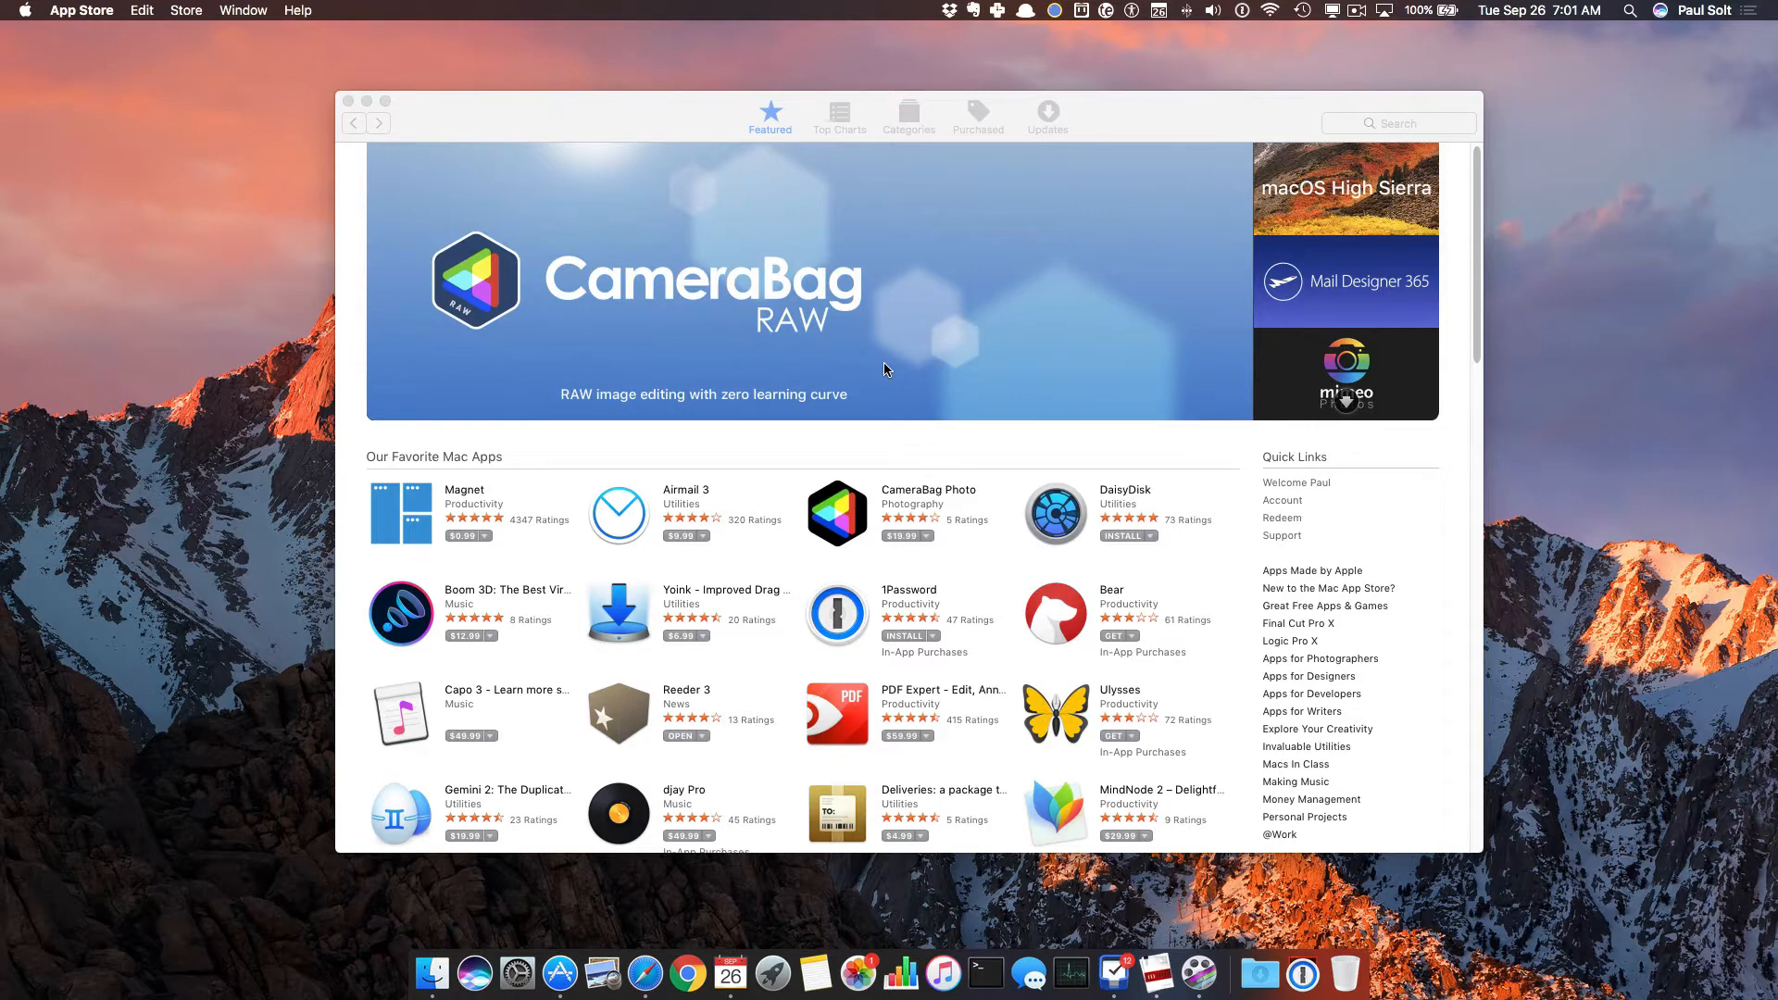
mouse_move(919, 302)
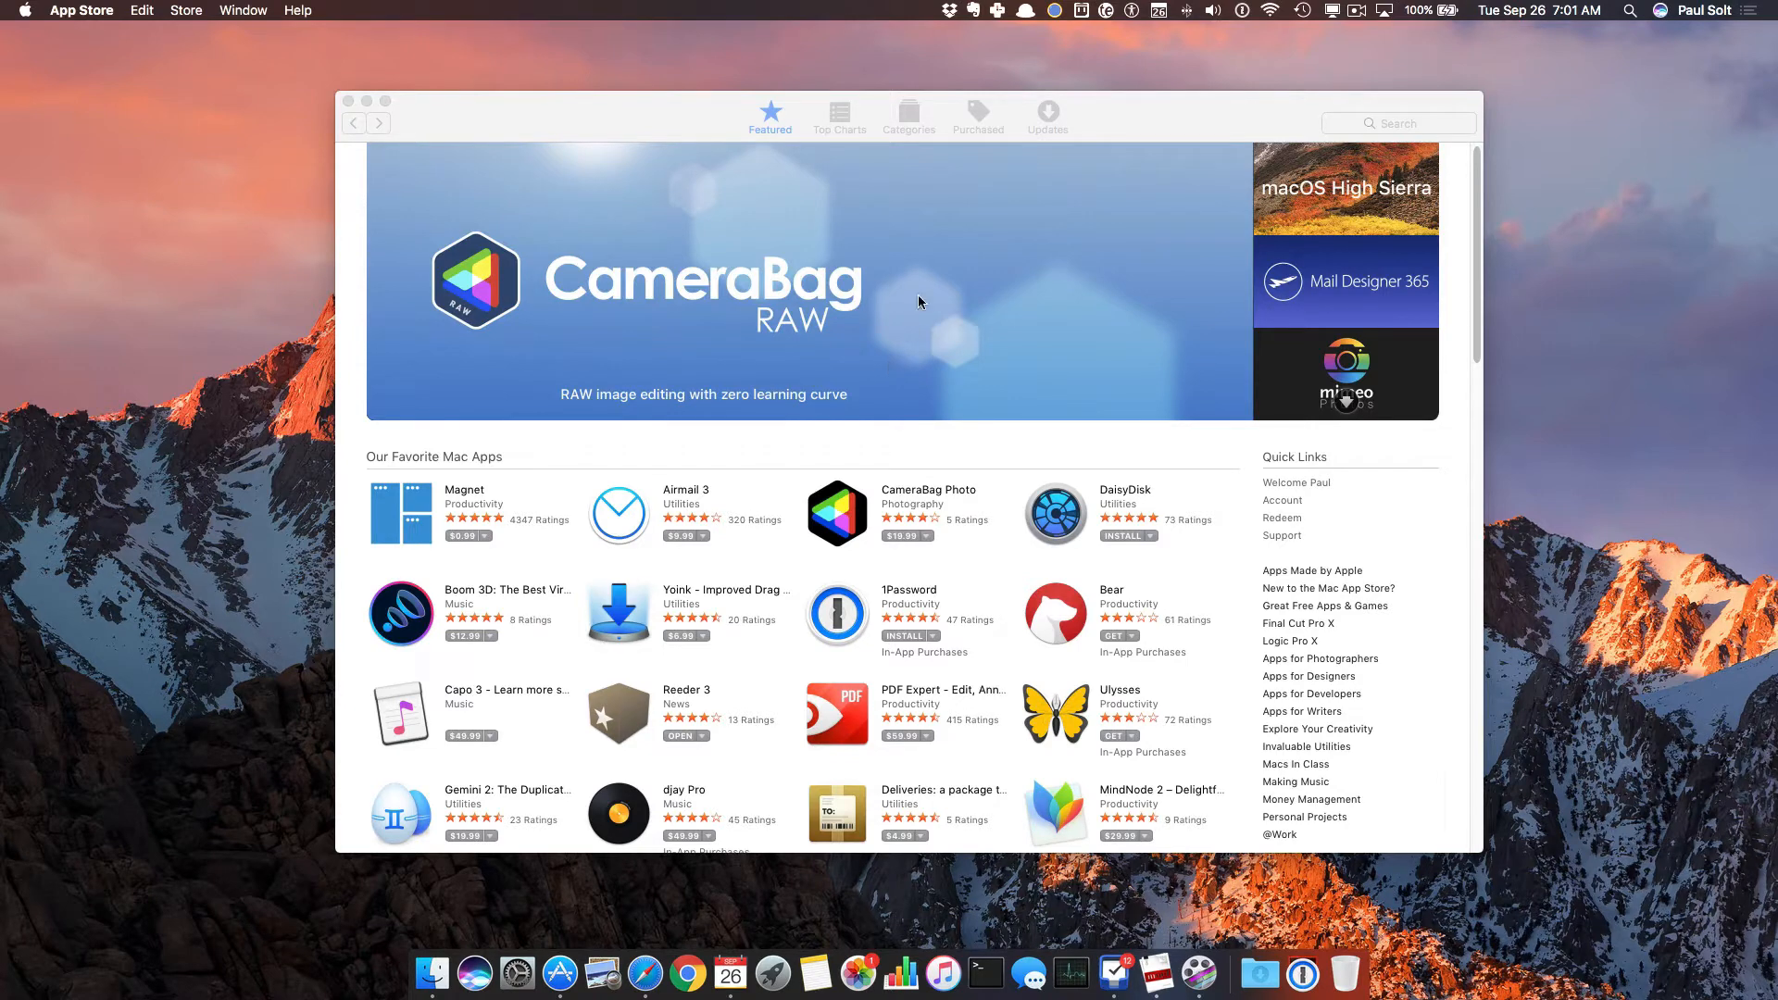
mouse_move(1240, 290)
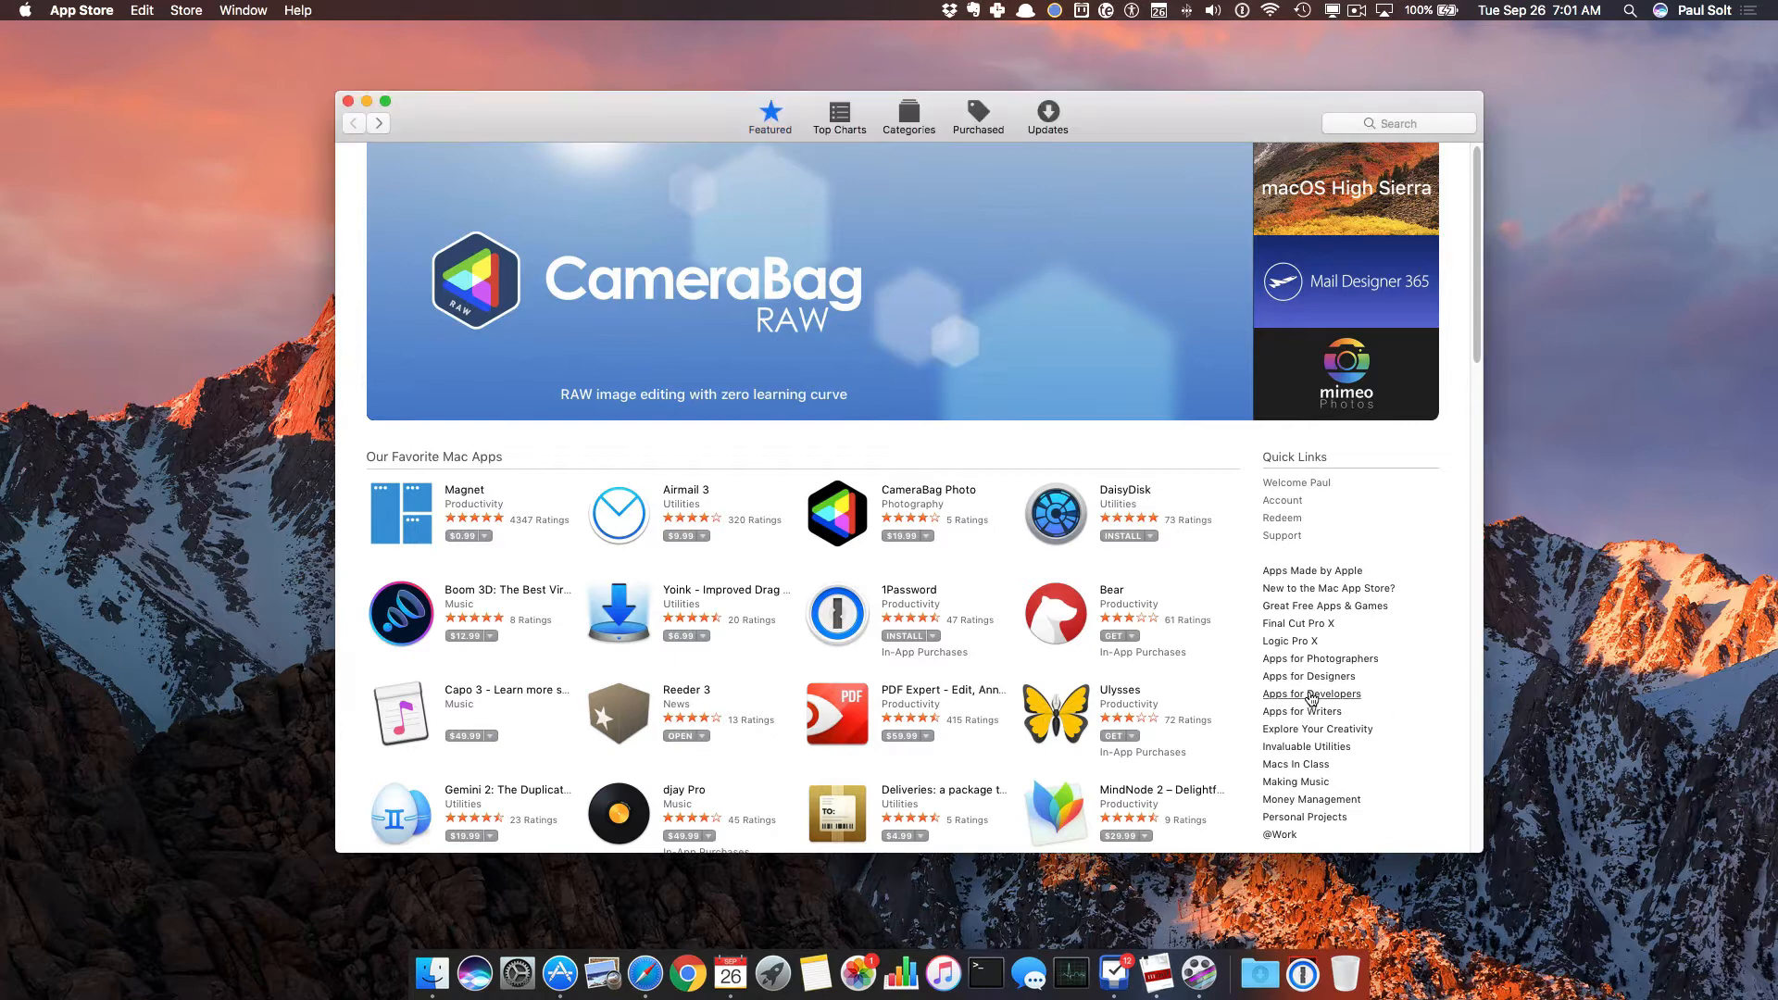
mouse_move(1393, 123)
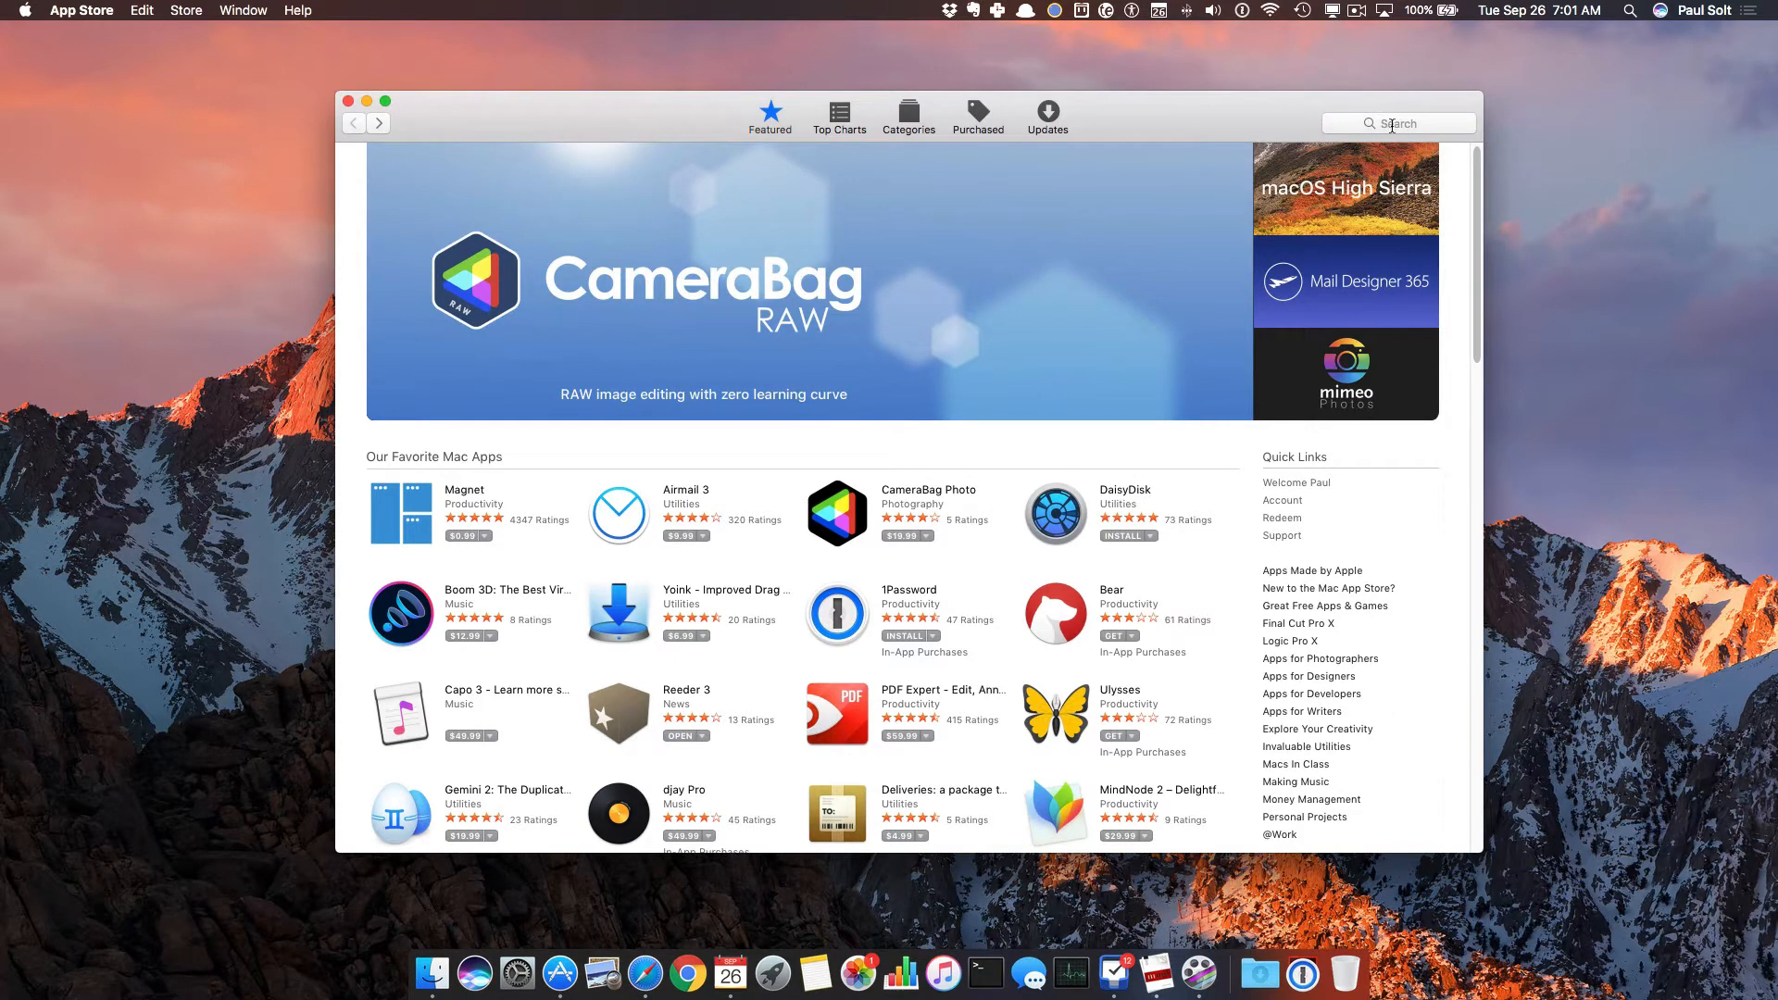
Step: Search the App Store for 'xcode'
type("xcode")
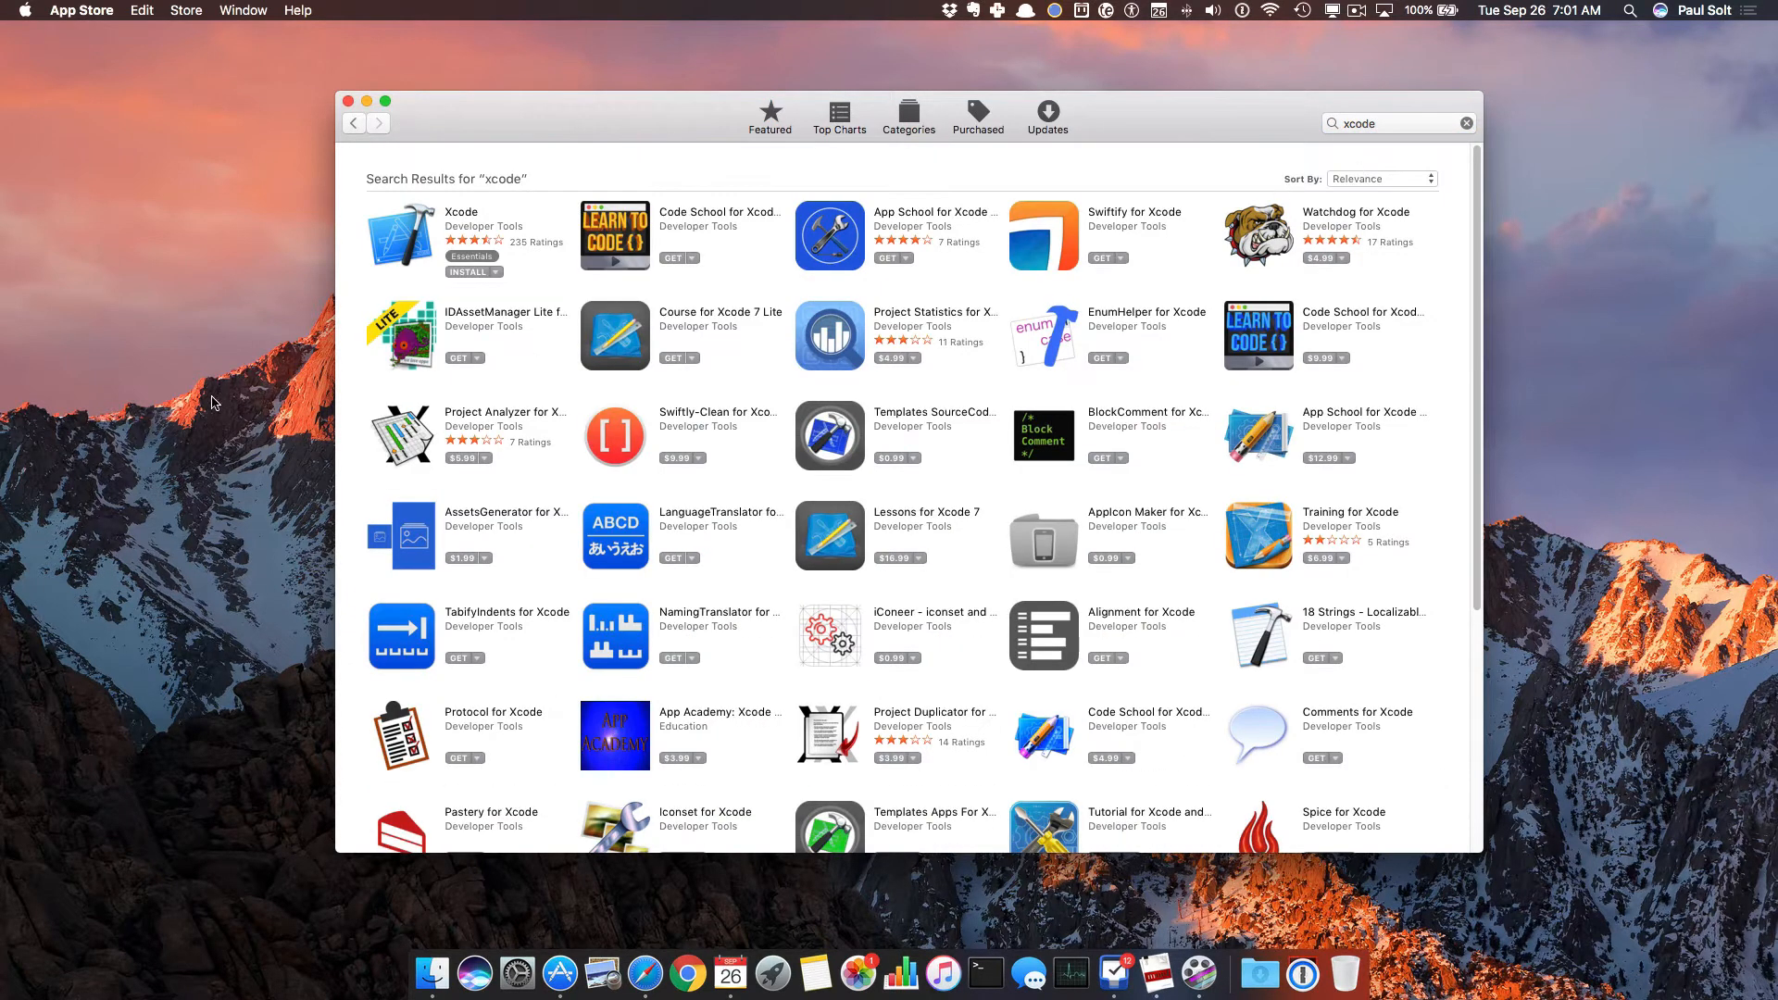
mouse_move(464, 216)
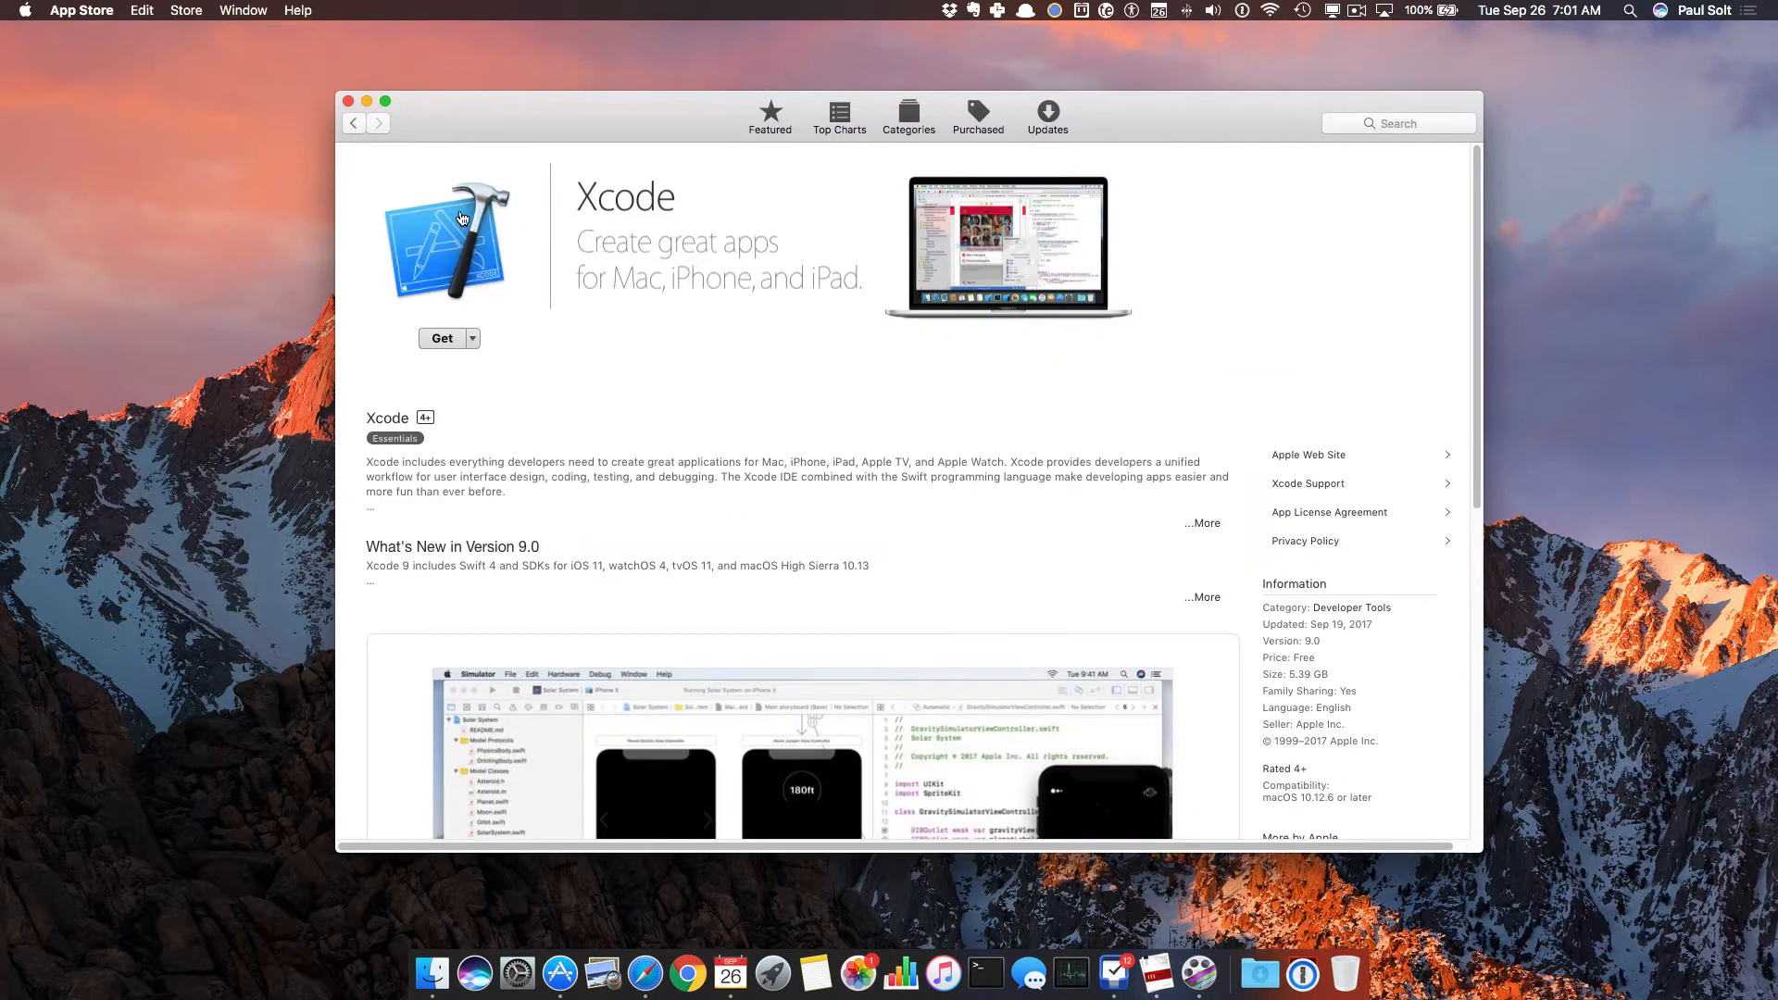
Step: Get Xcode, then install and confirm so the free download begins
left_click(441, 338)
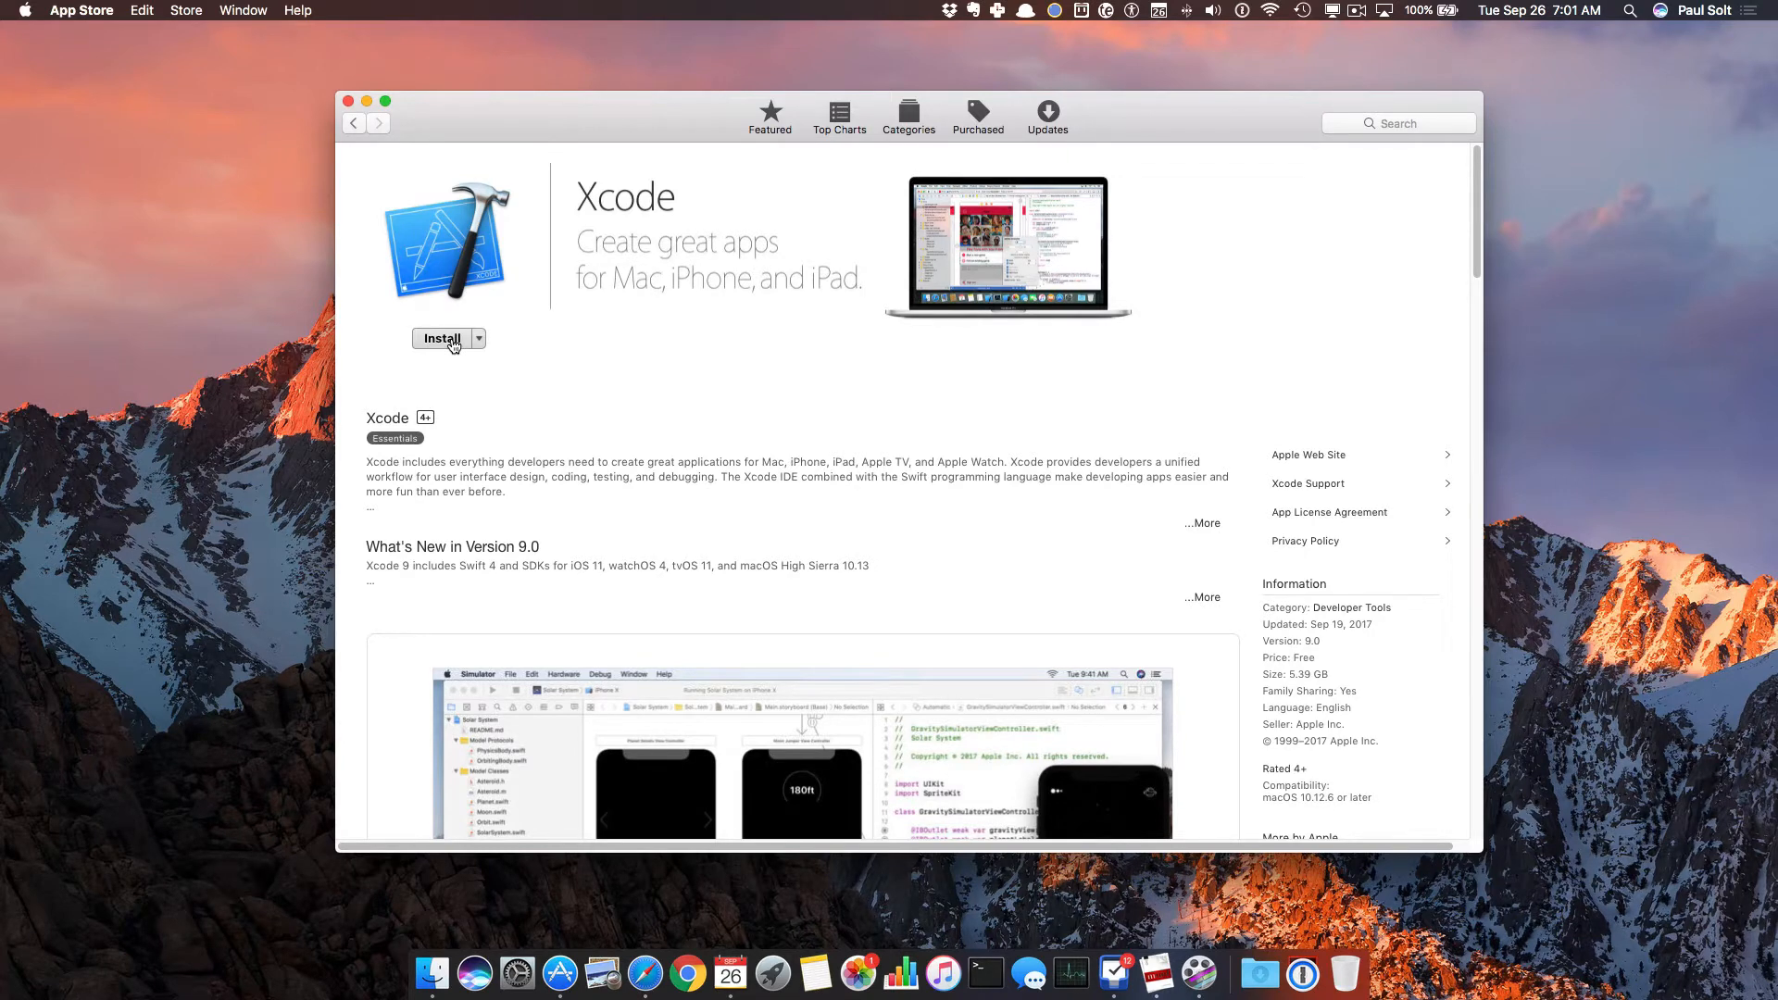
left_click(441, 338)
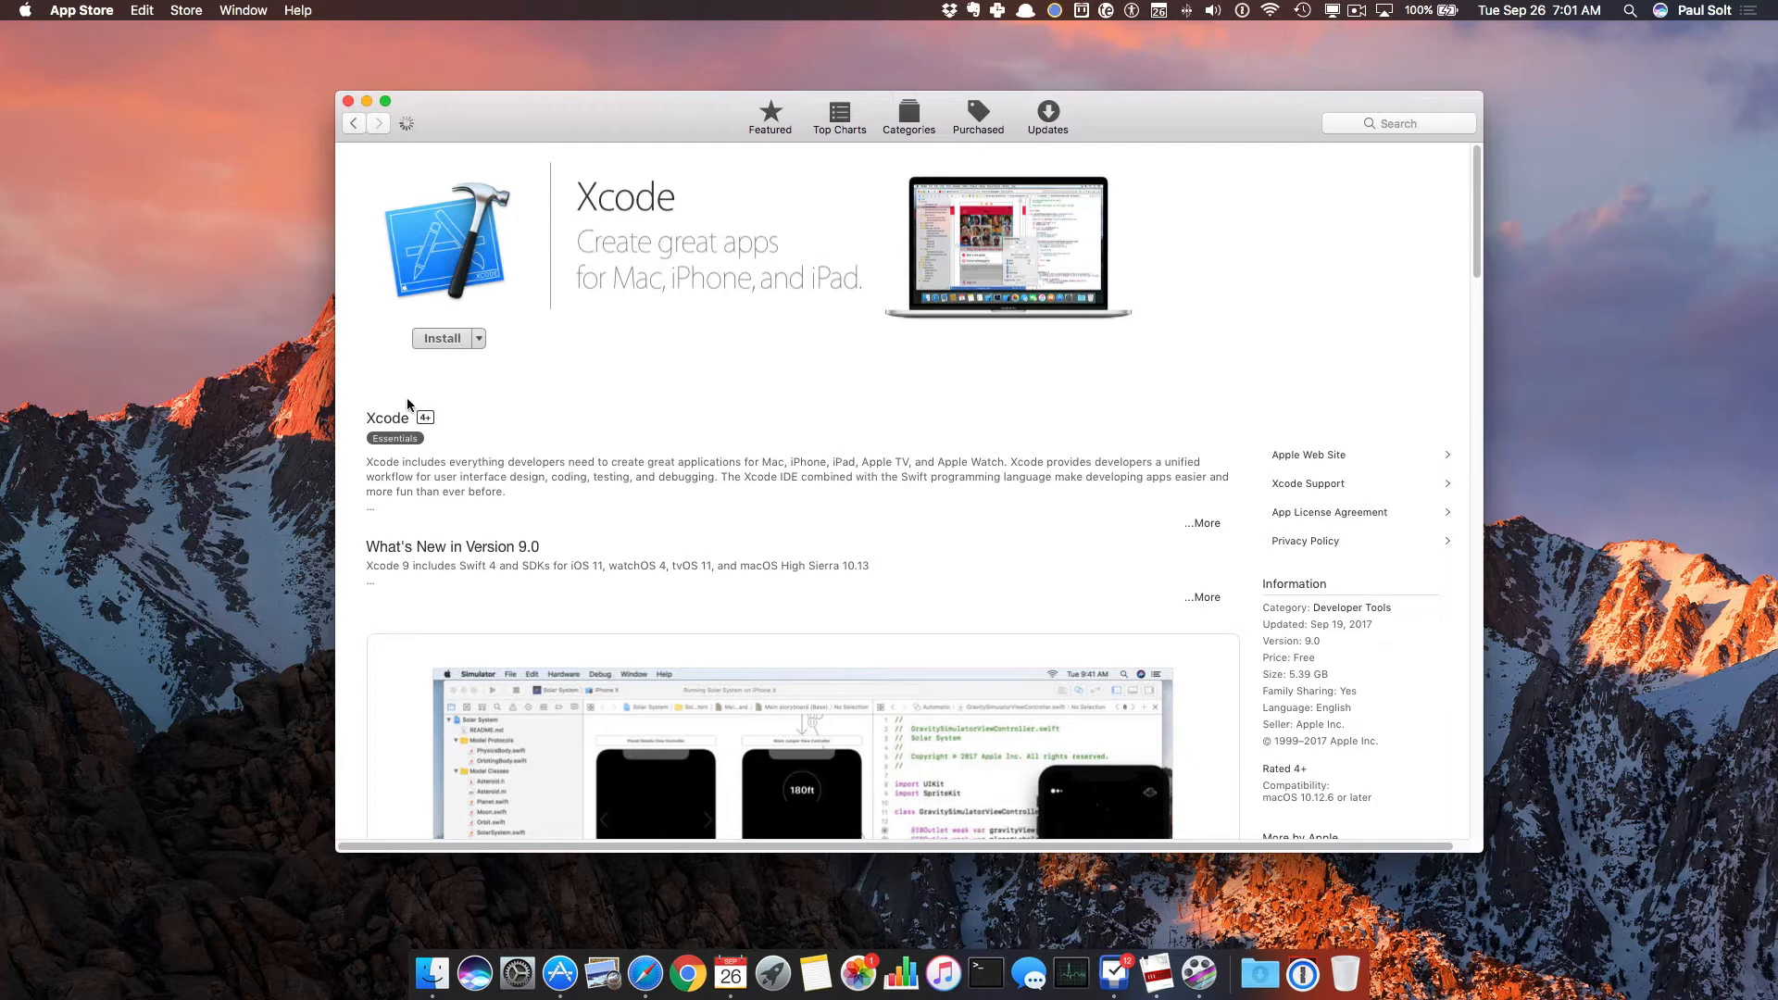
mouse_move(661, 512)
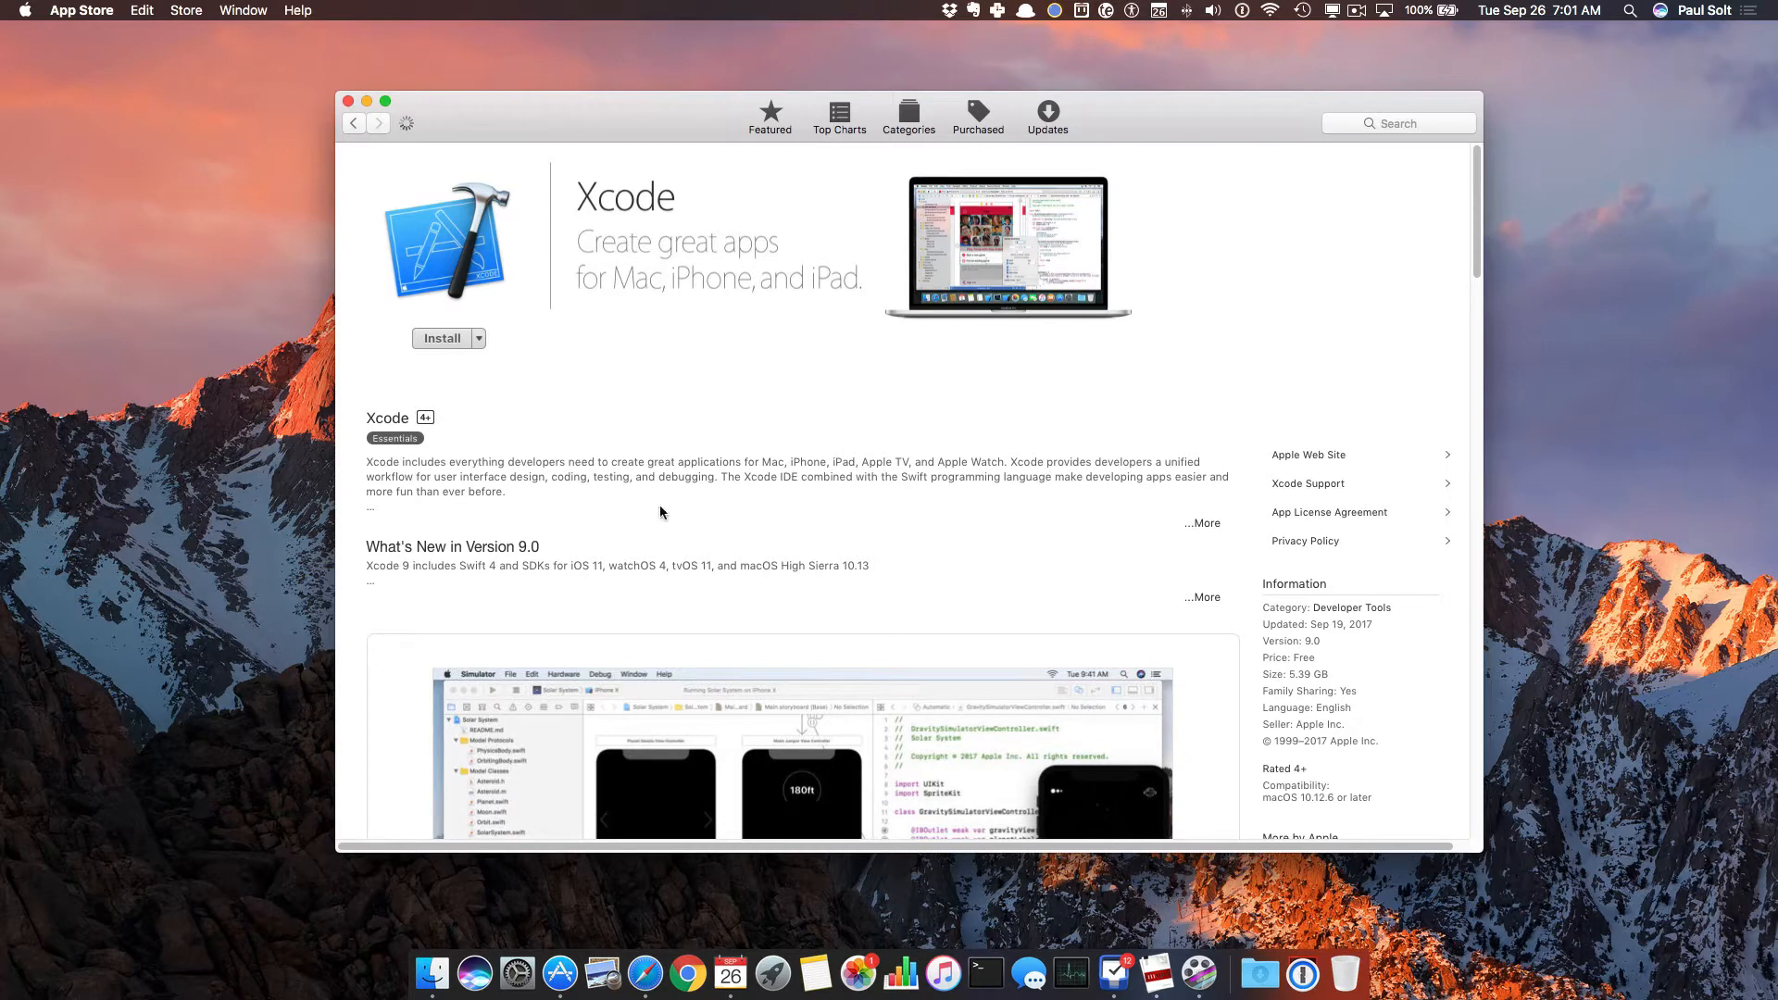
mouse_move(1302, 683)
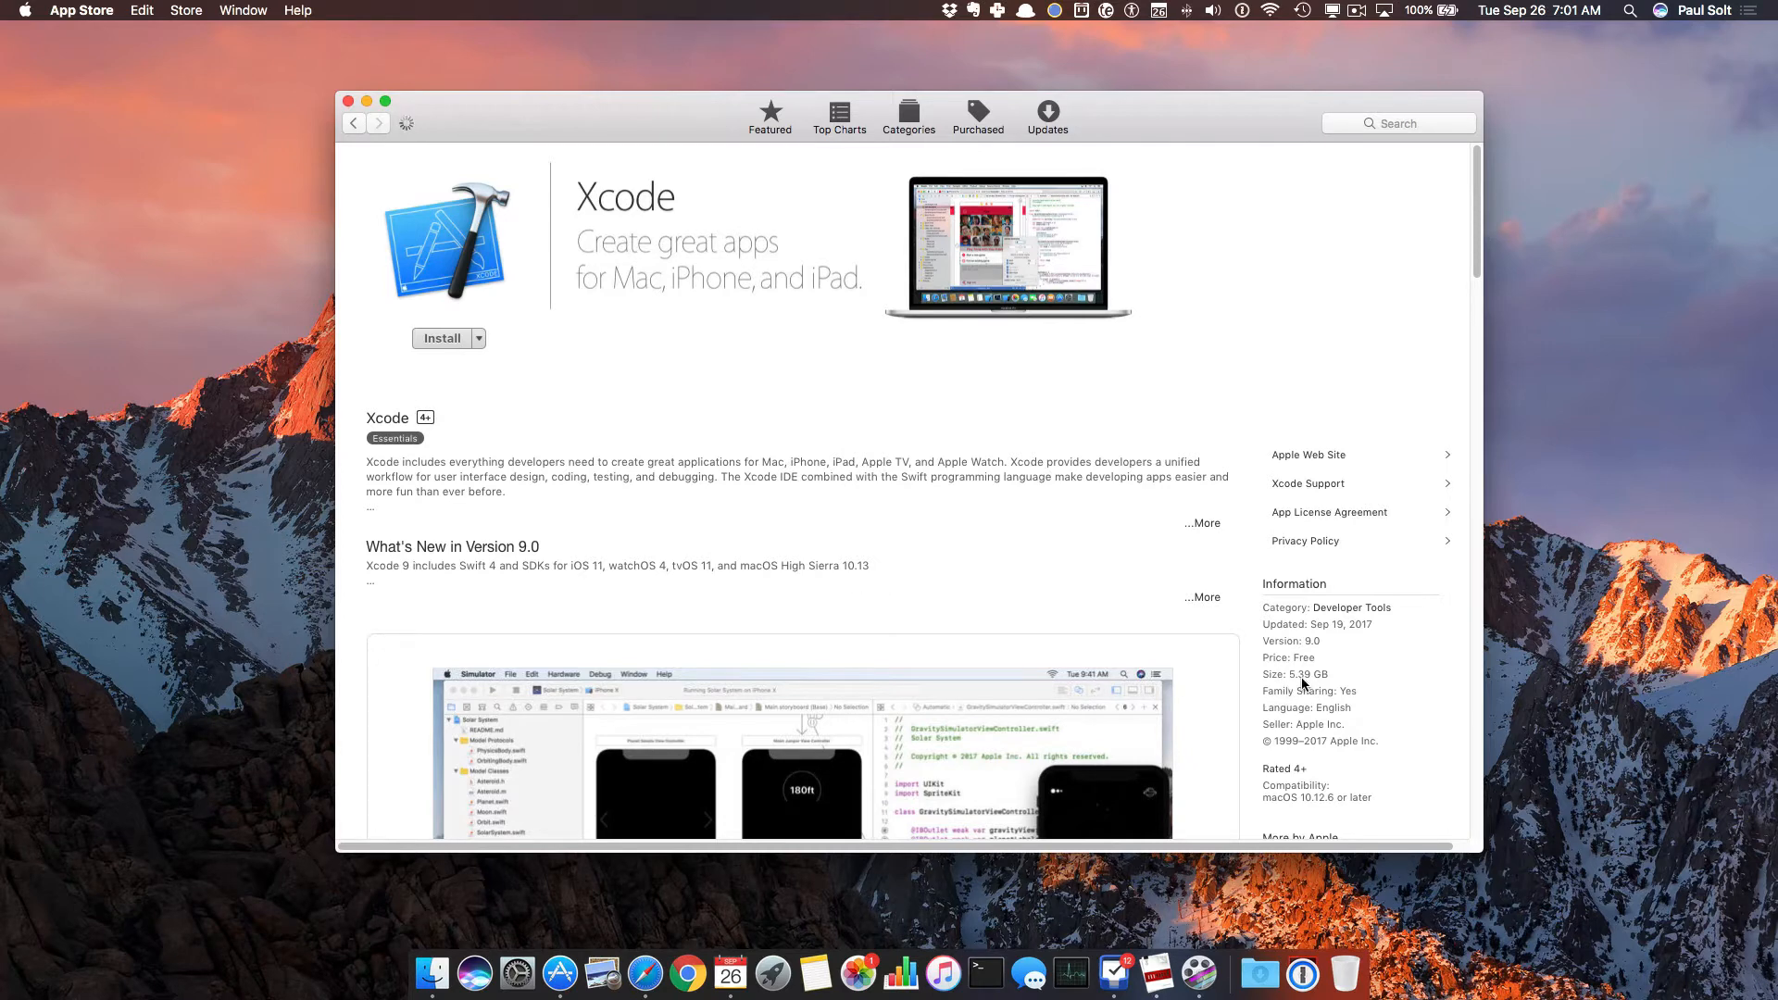
left_click(441, 338)
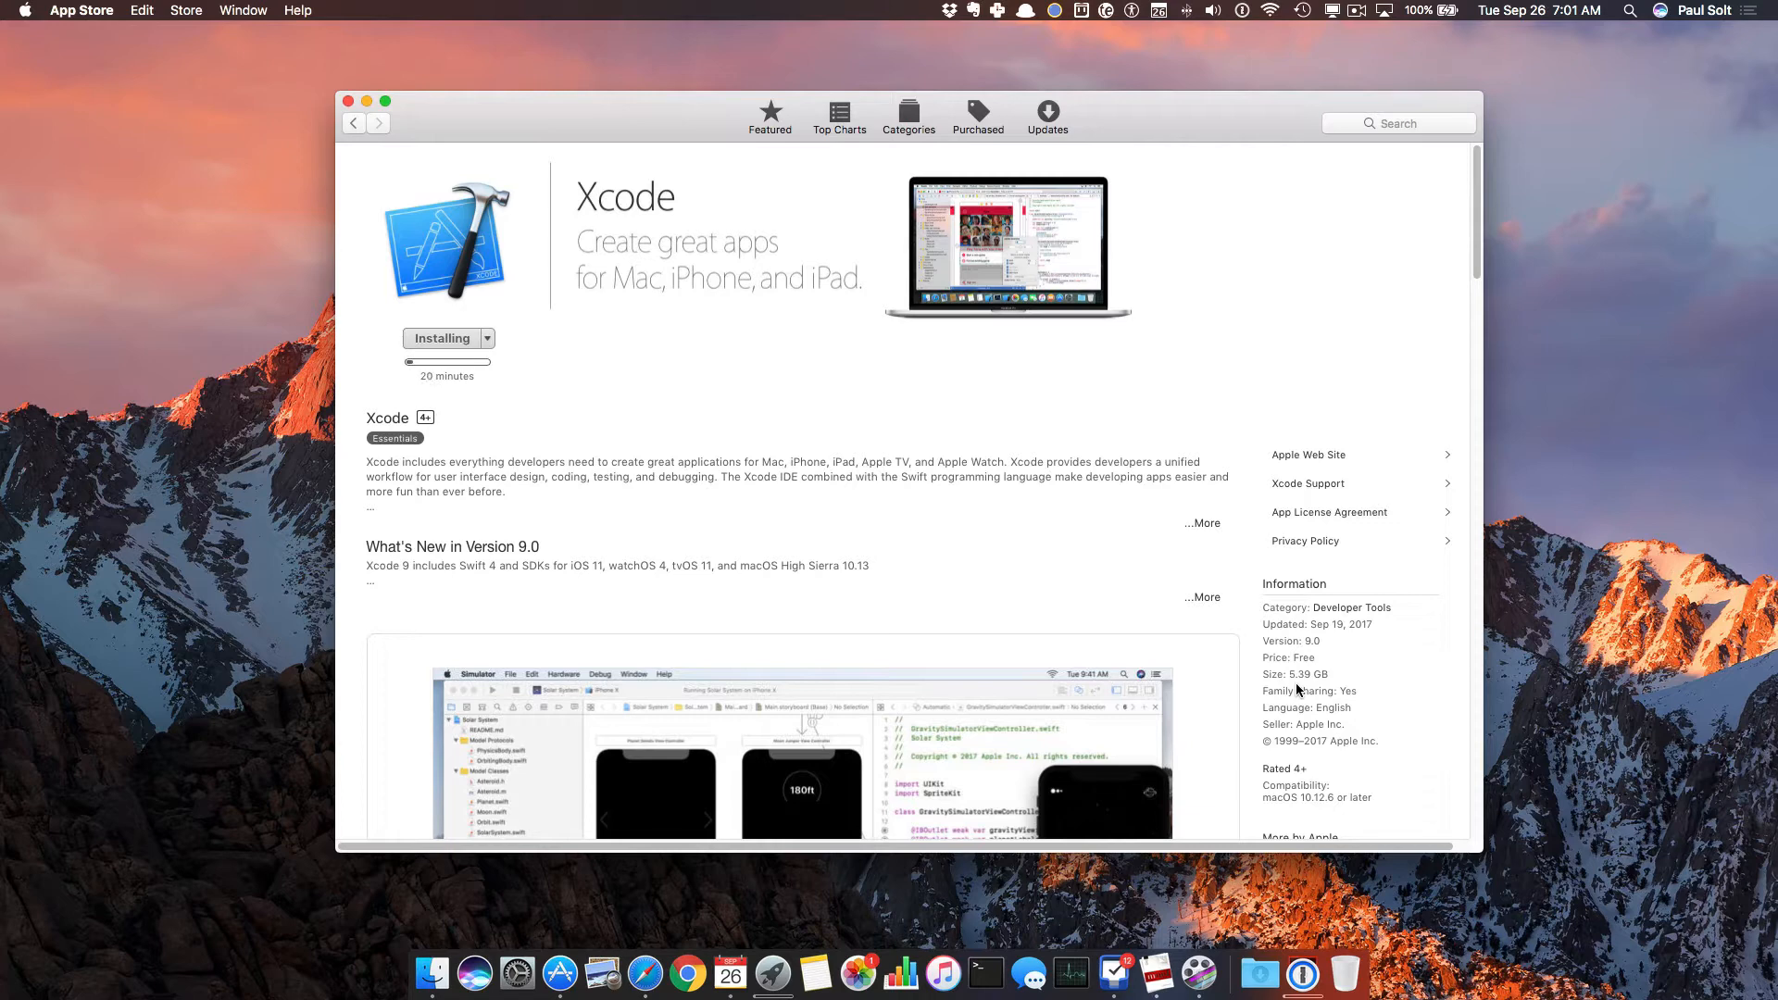
scroll("down", 3)
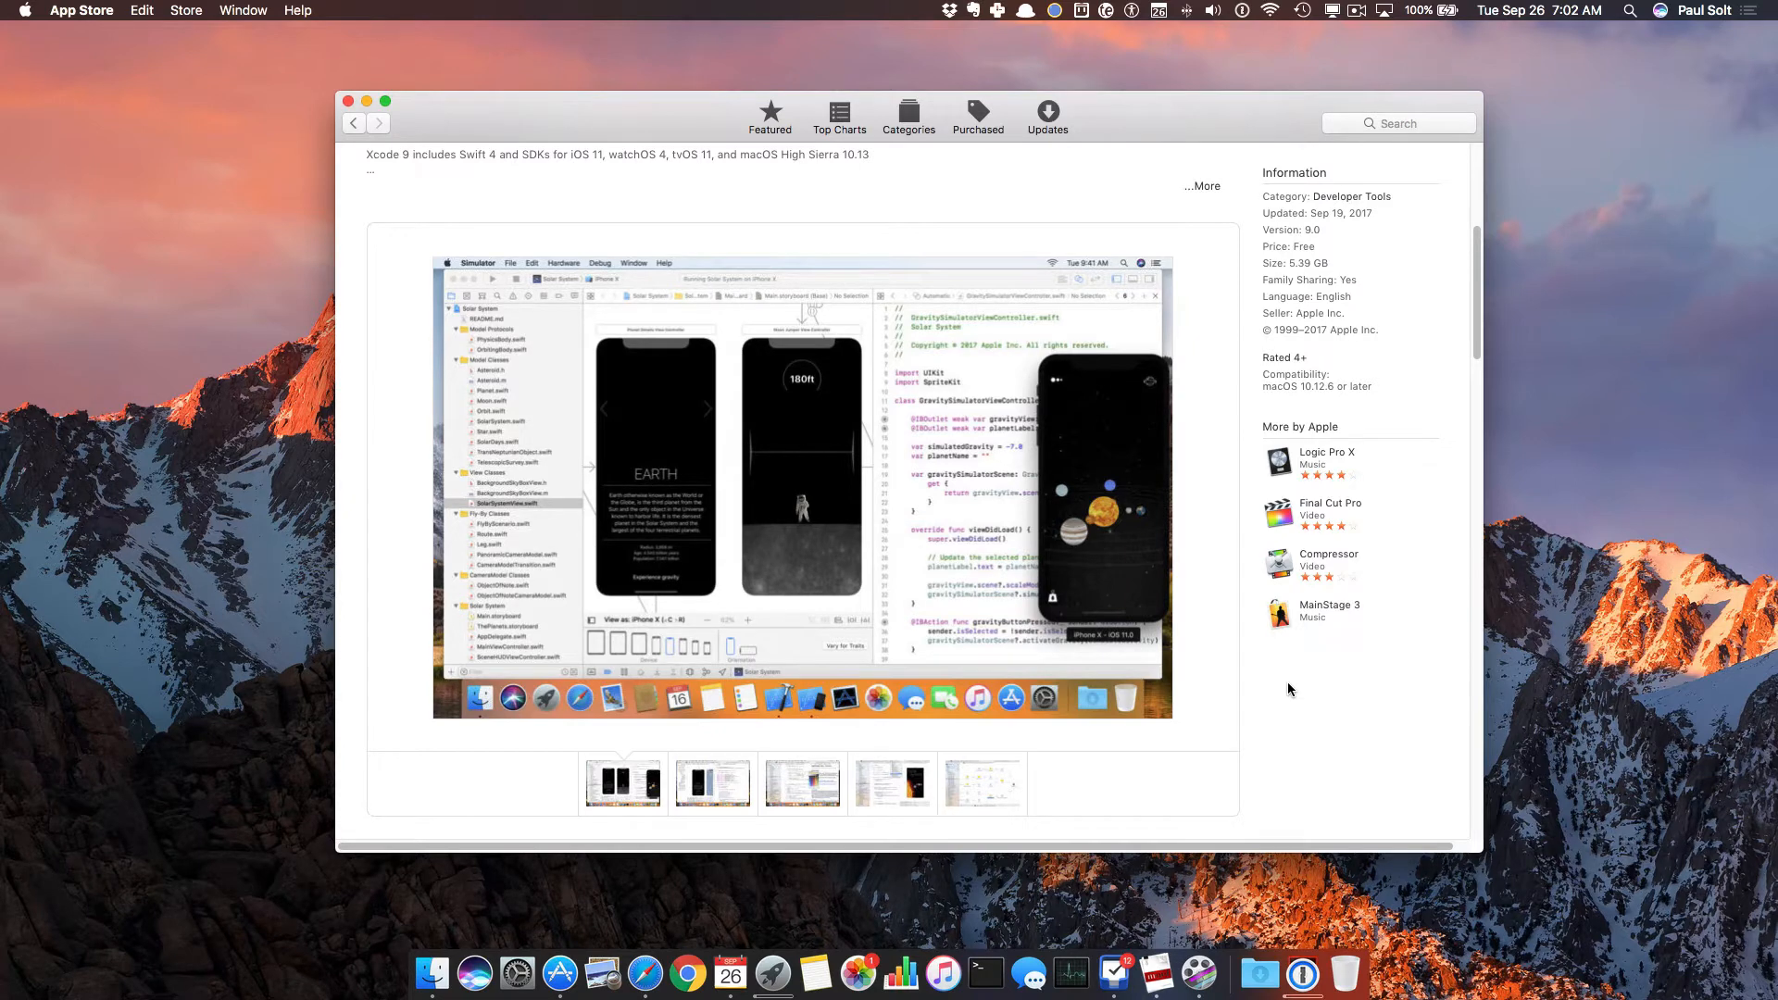
scroll("up", 3)
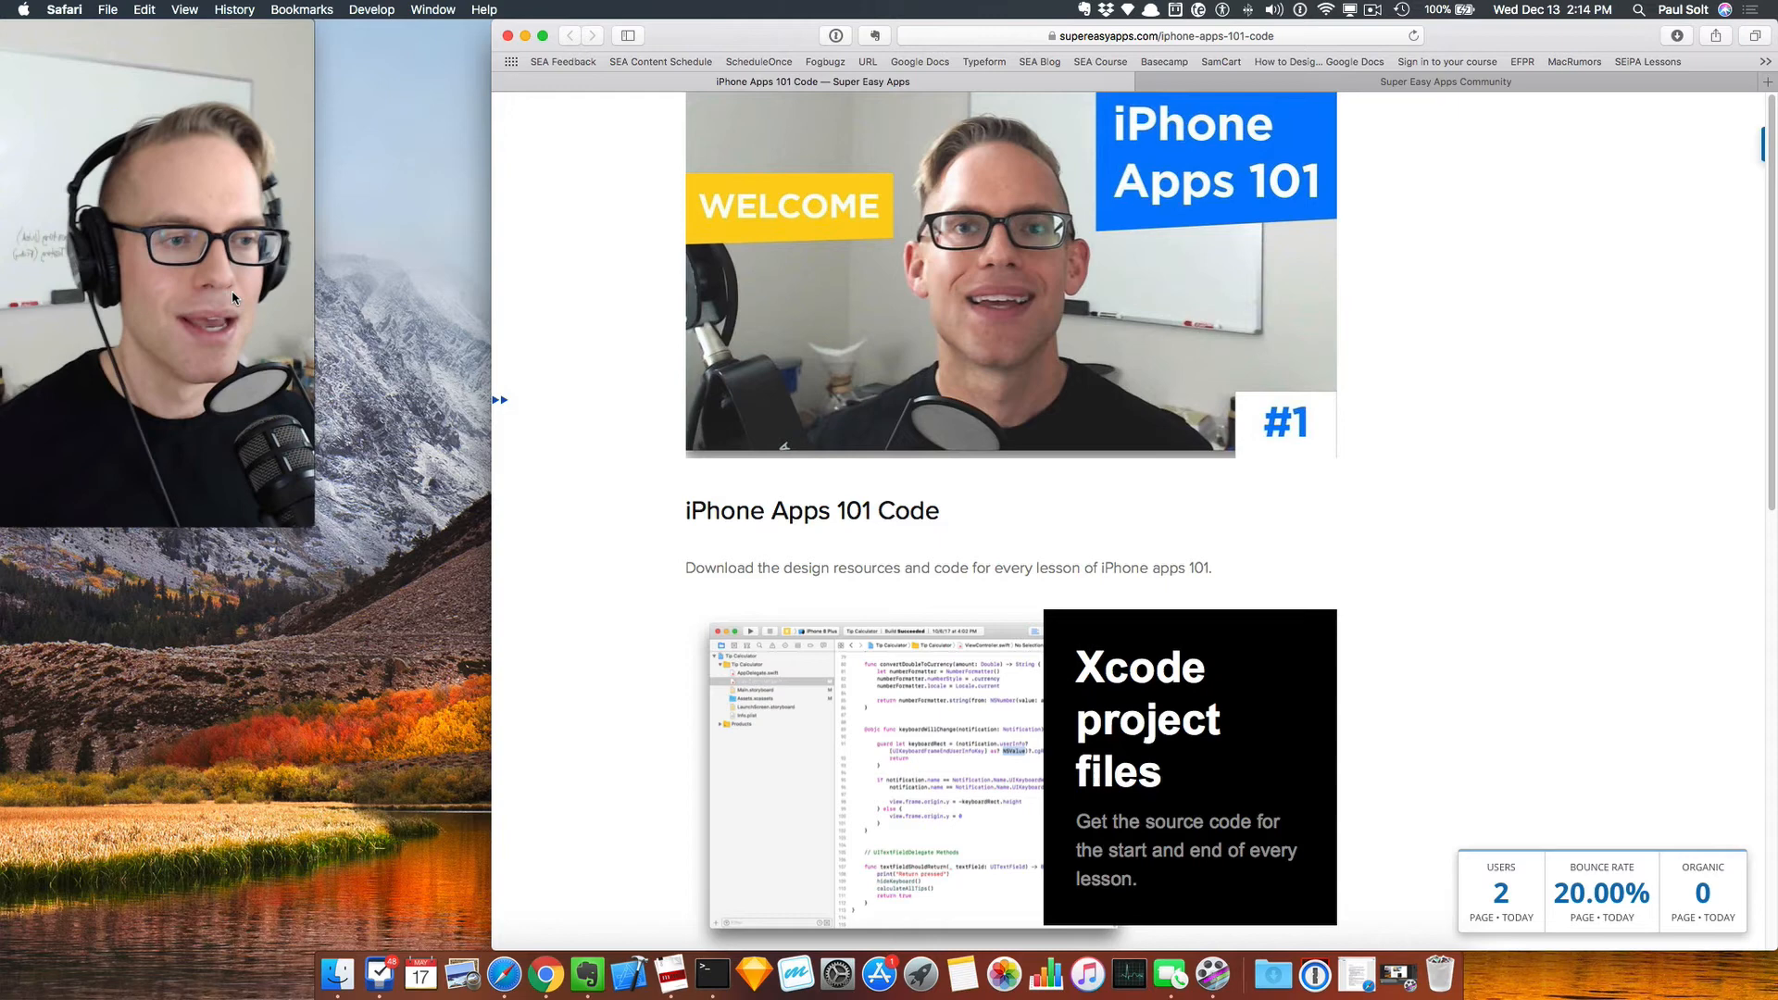
Step: Submit the email on the iPhone Apps 101 Code form via Download Now >>
scroll("down", 3)
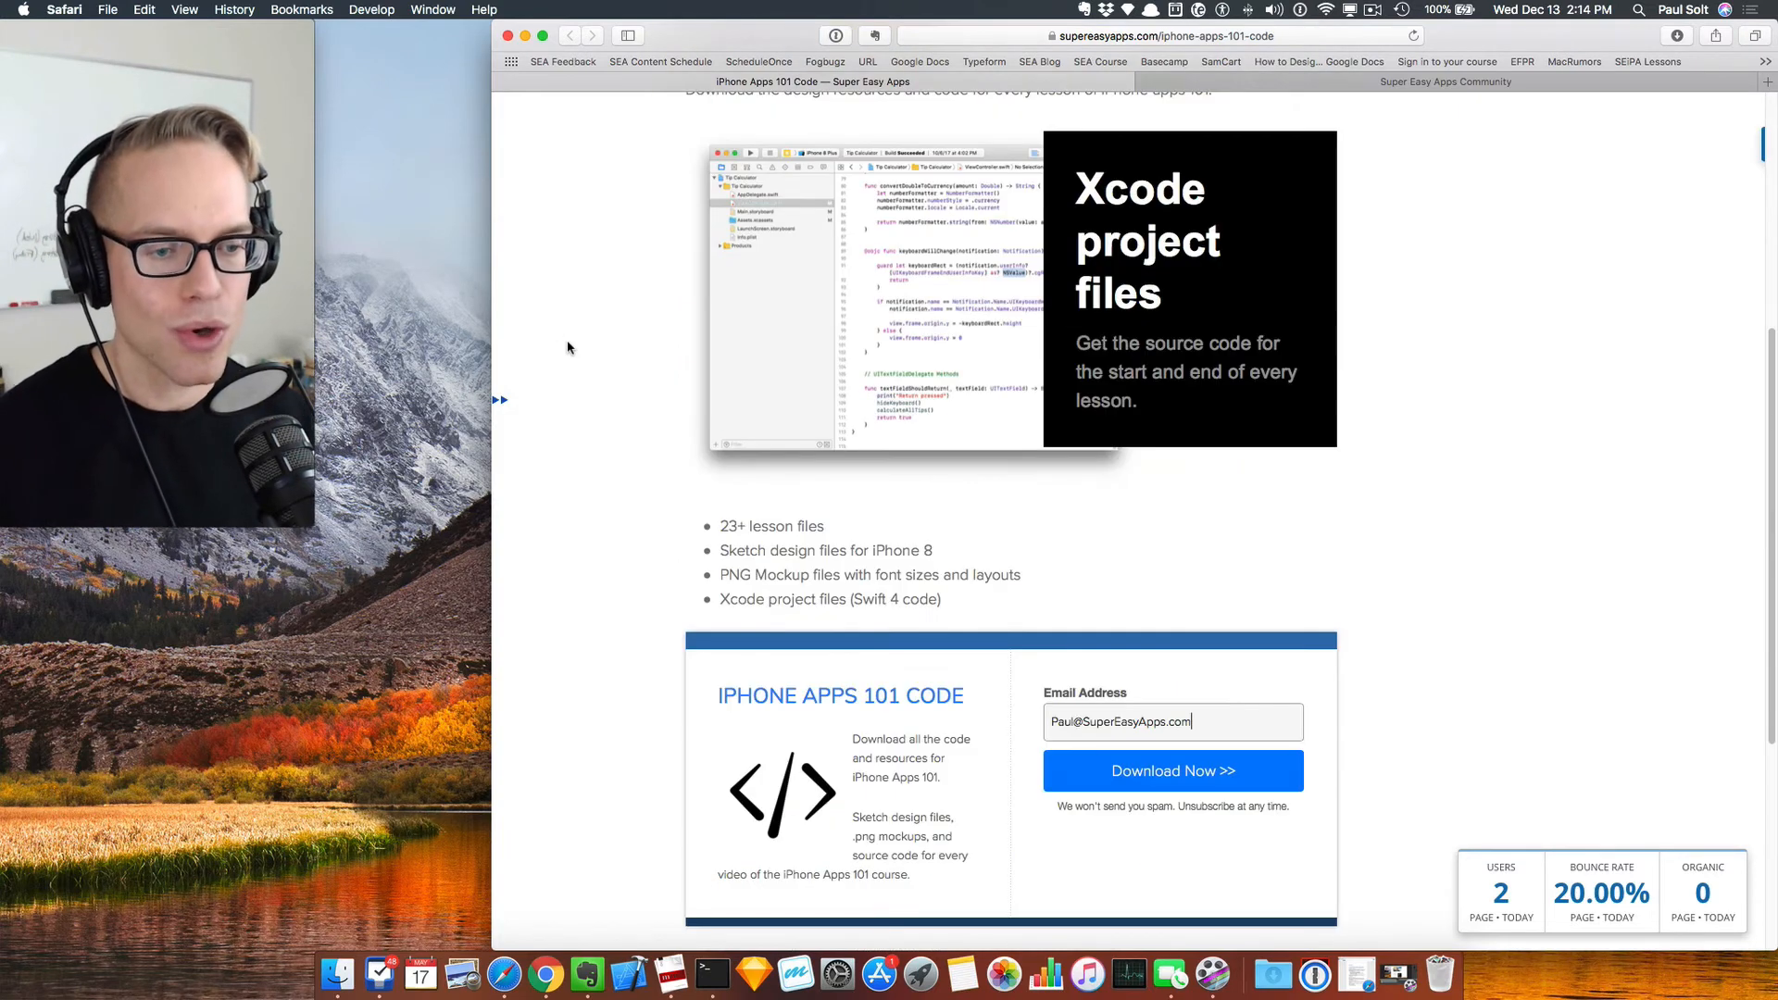
scroll("down", 3)
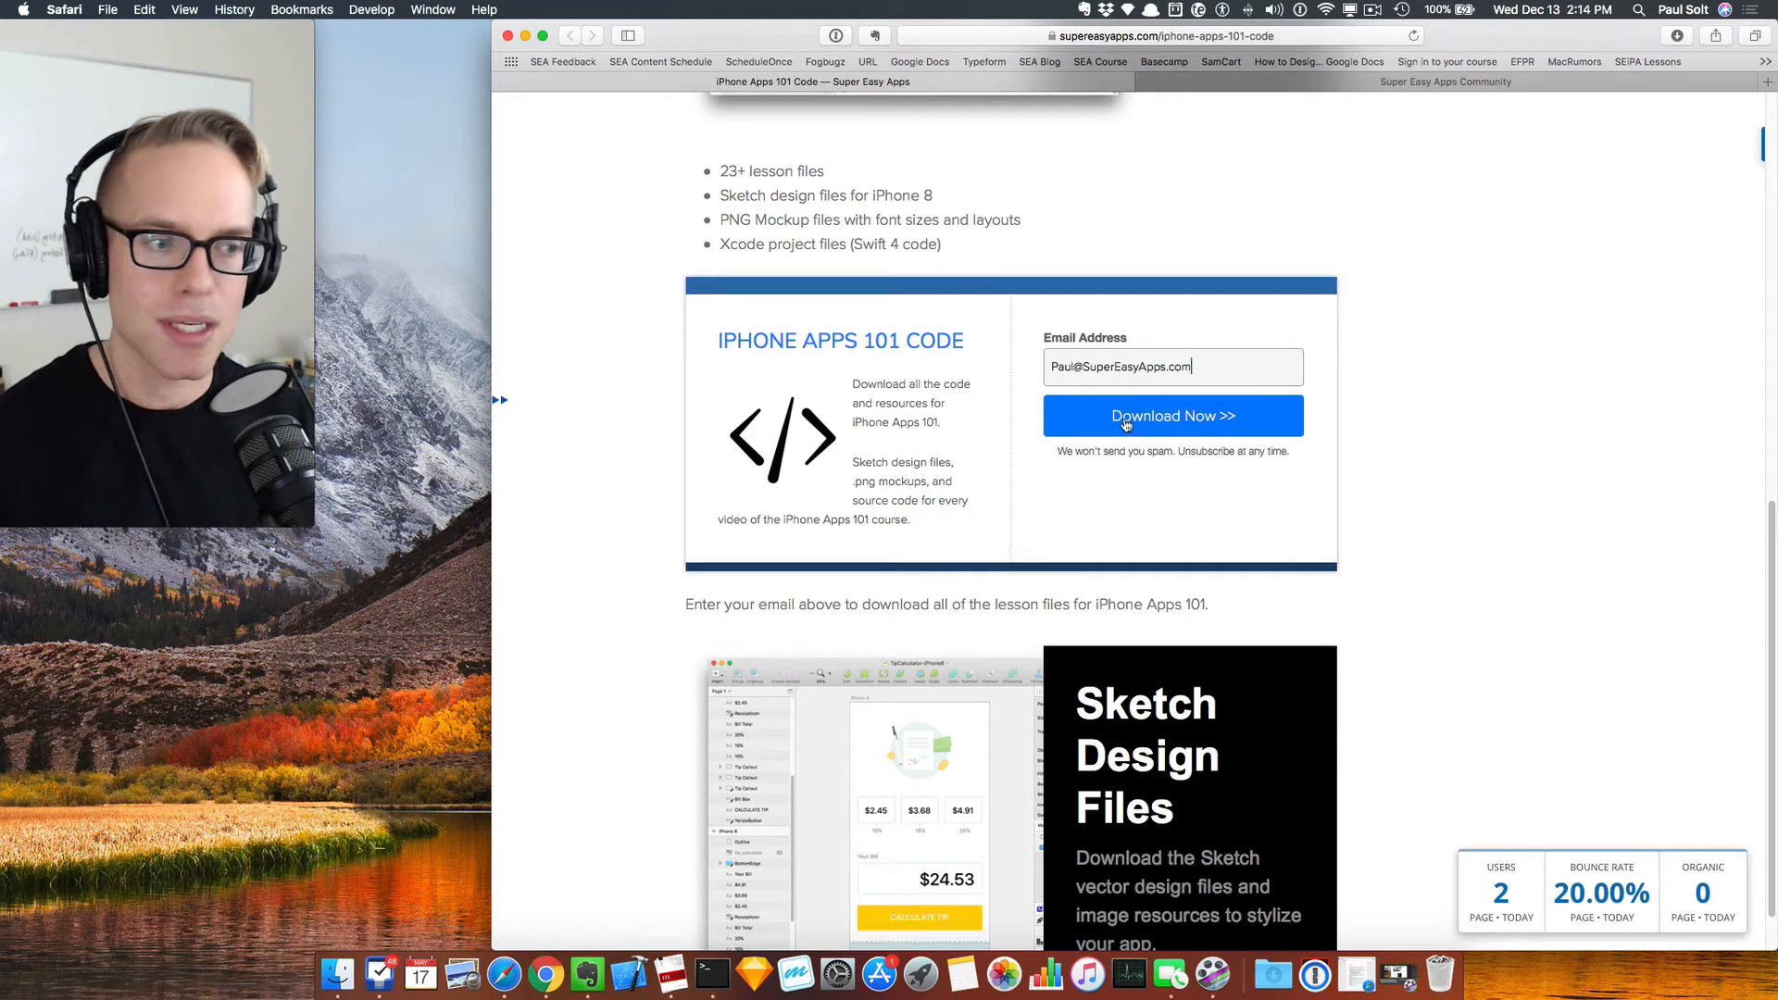
left_click(1173, 415)
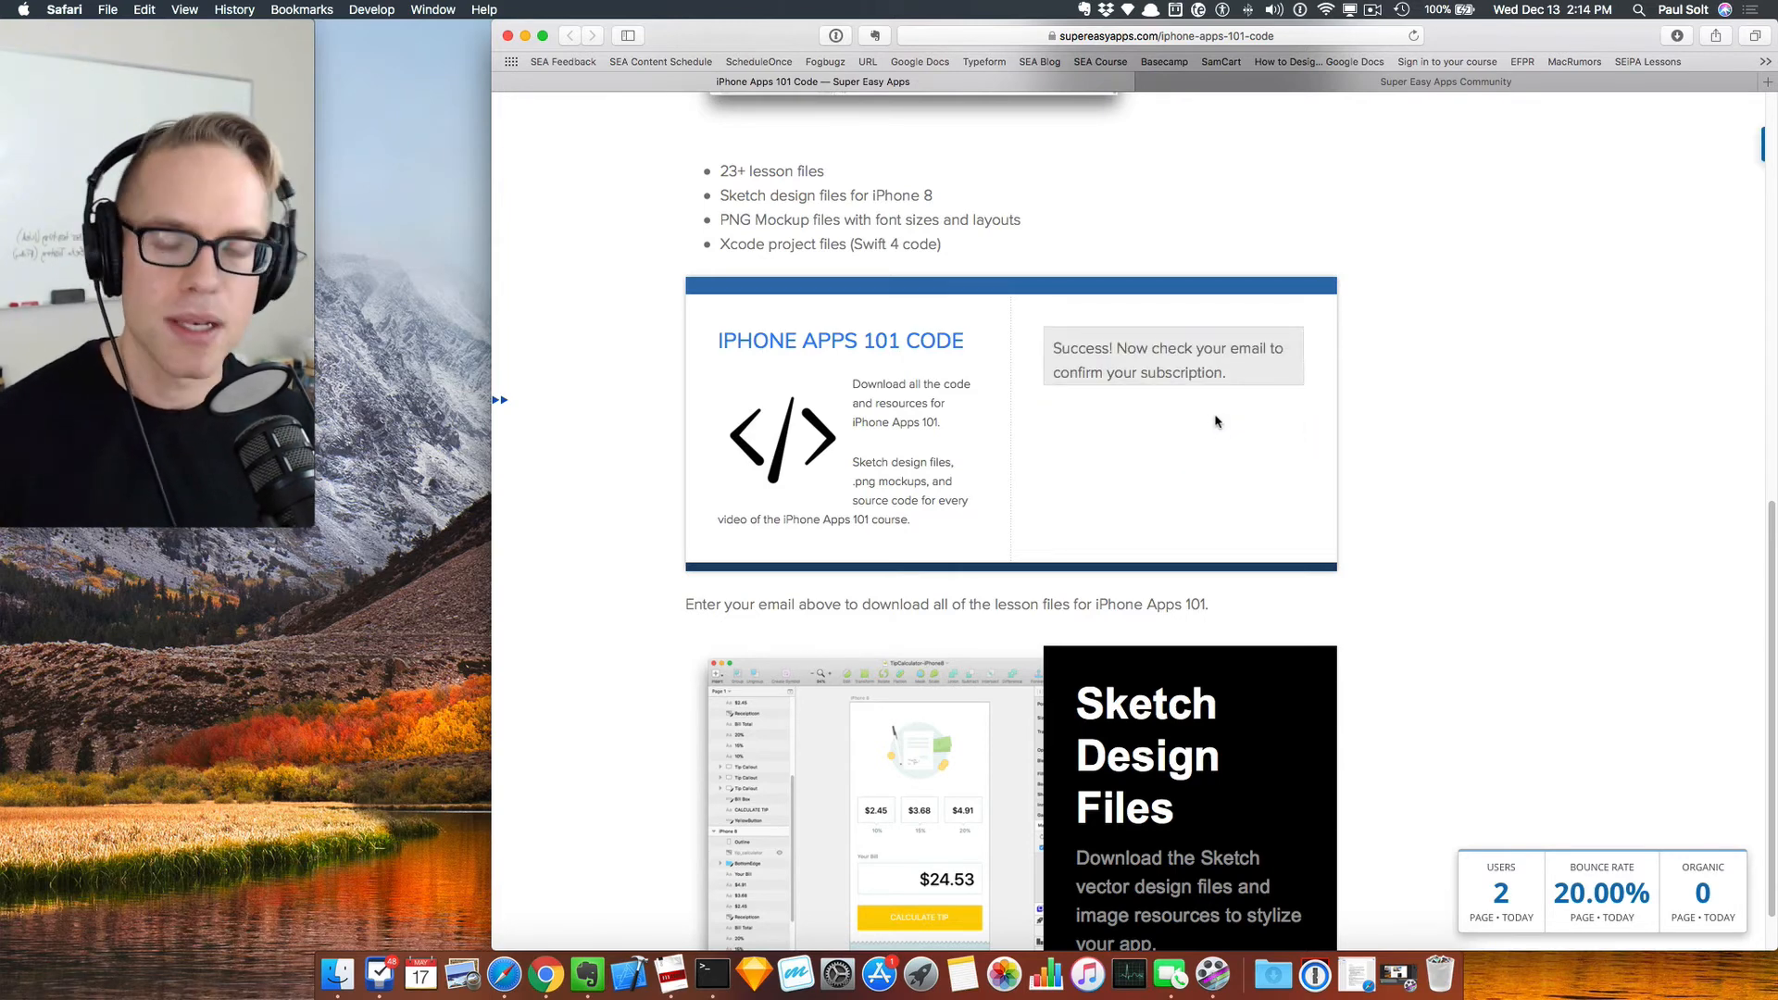